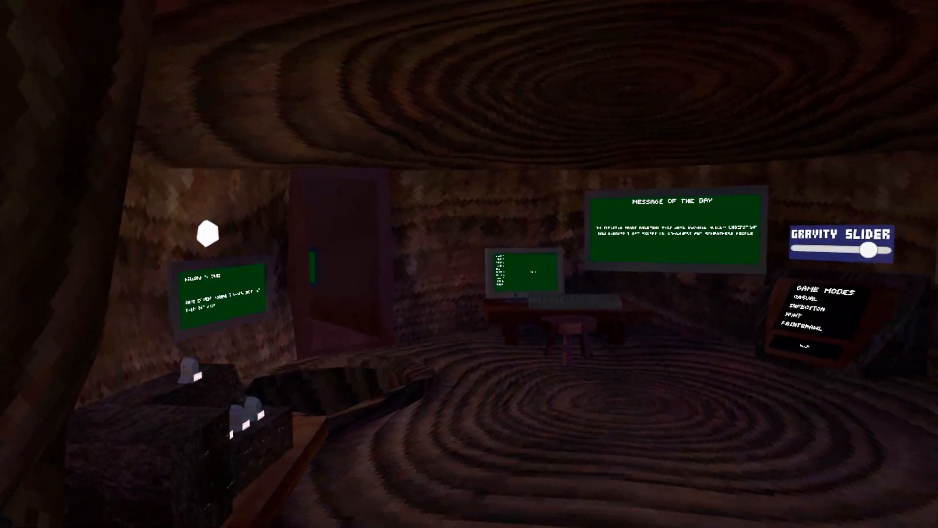
{"action": "mouse_move", "coordinate": [469, 264]}
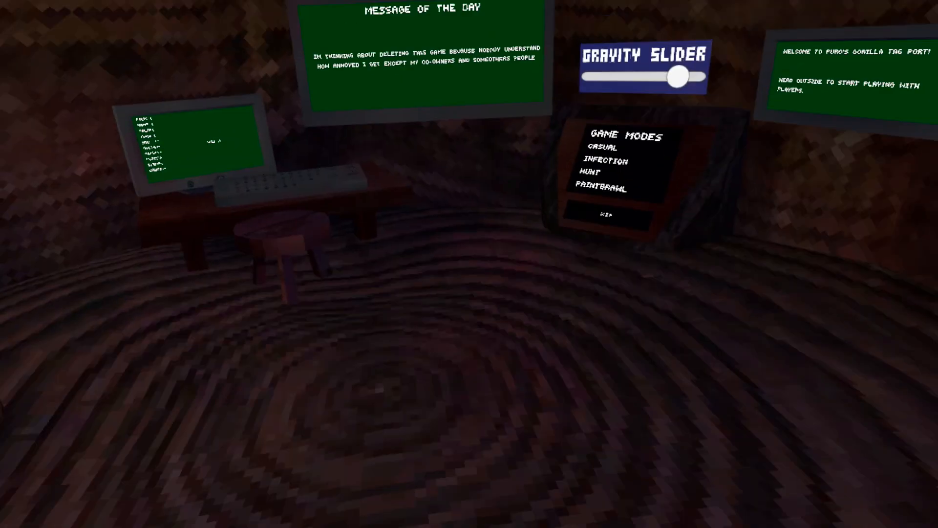
{"action": "mouse_move", "coordinate": [469, 264]}
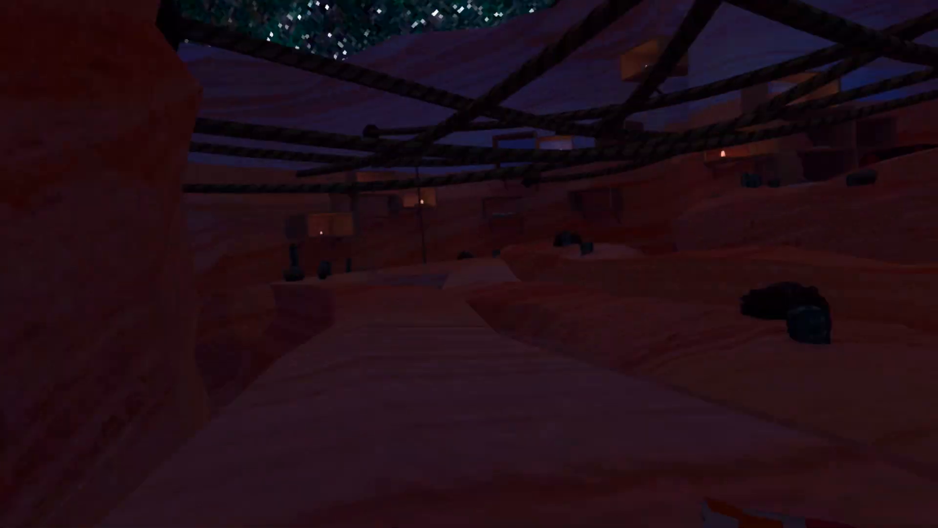
{"action": "mouse_move", "coordinate": [469, 264]}
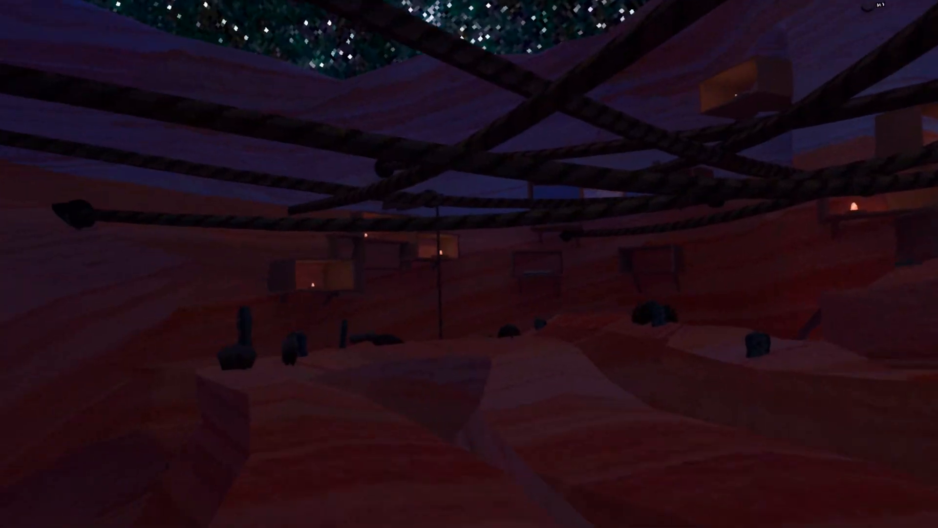